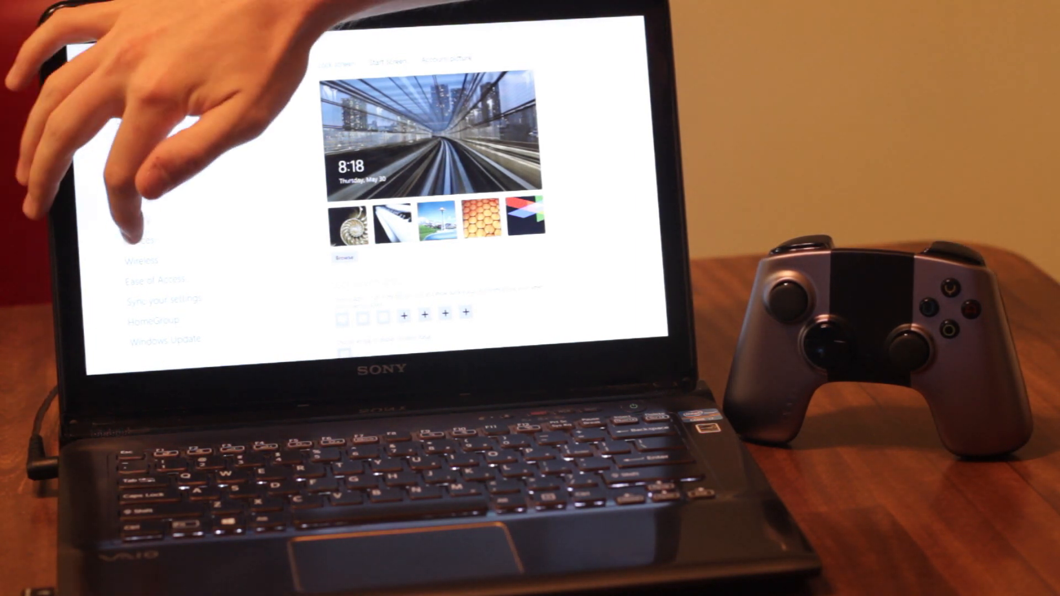
Switch PC settings from the lock screen options to the Devices page.
left_click(140, 240)
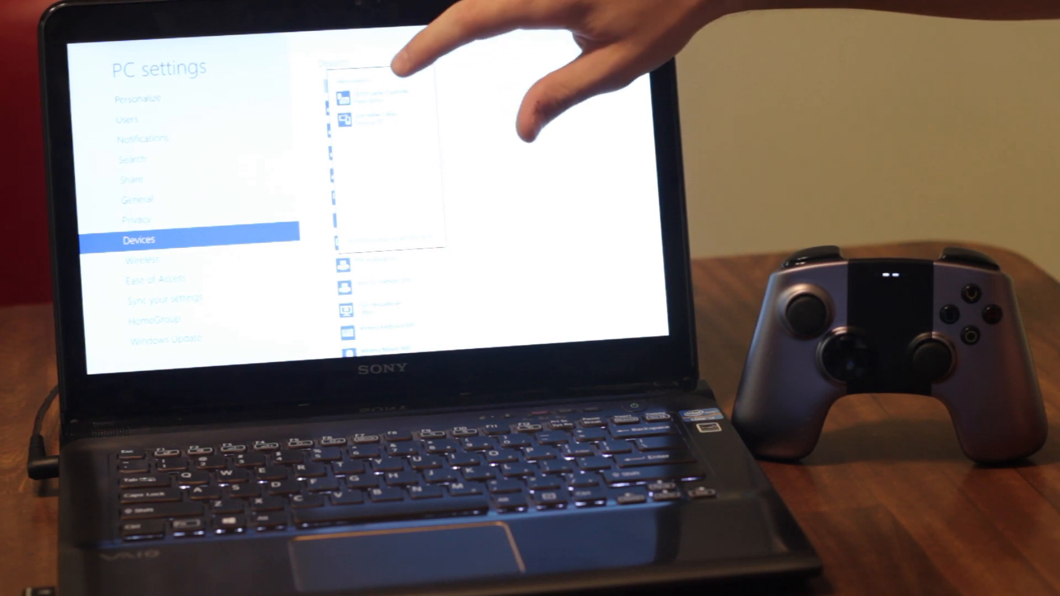
Choose OUYA Game Controller from the nearby devices list to begin pairing it.
left_click(379, 97)
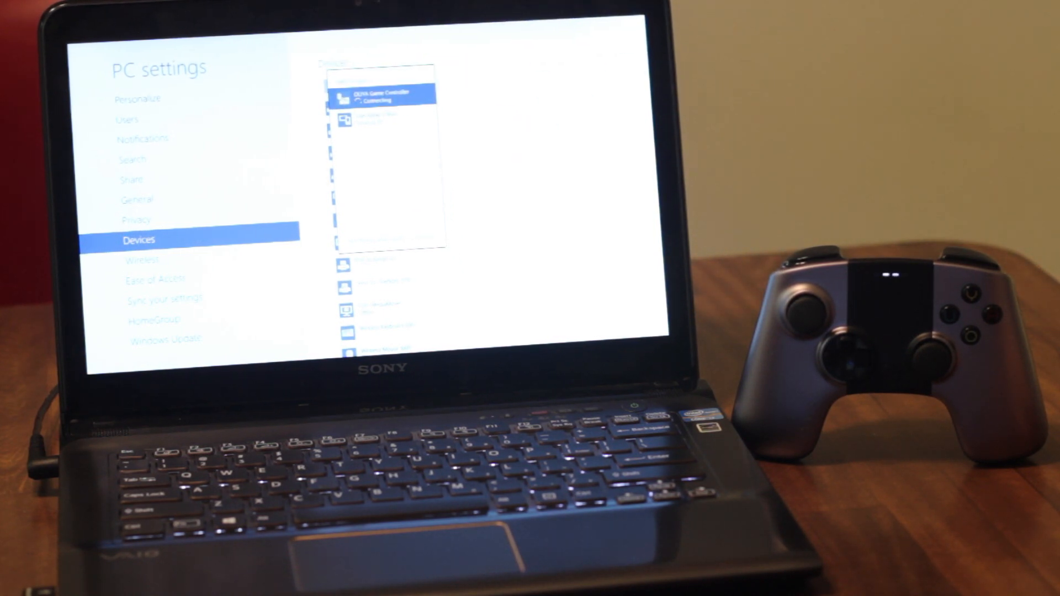